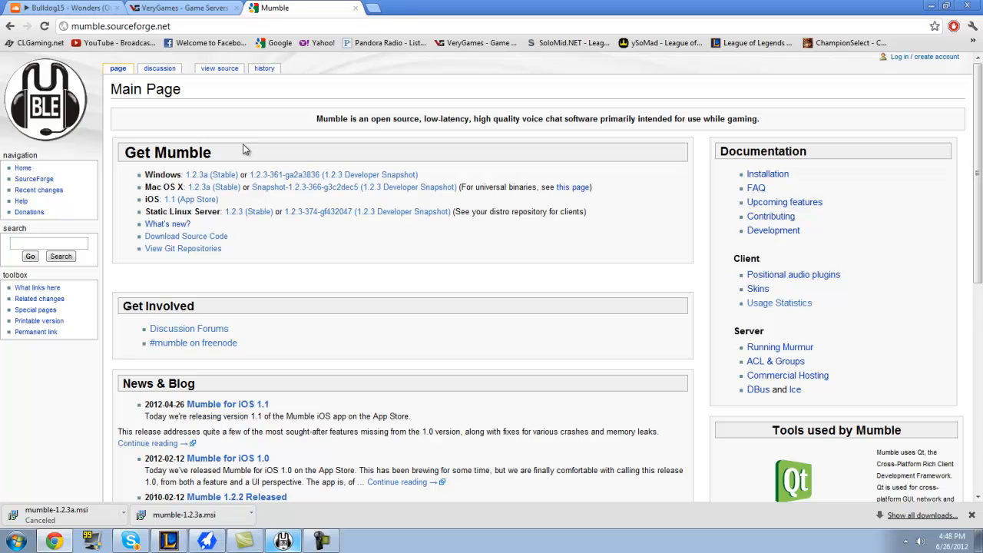
mouse_move(239, 152)
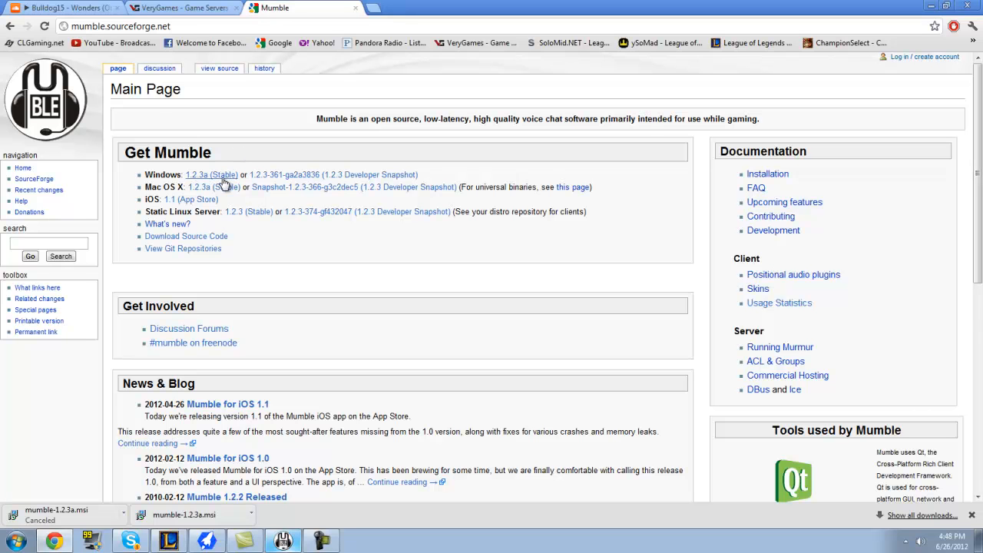
mouse_move(224, 150)
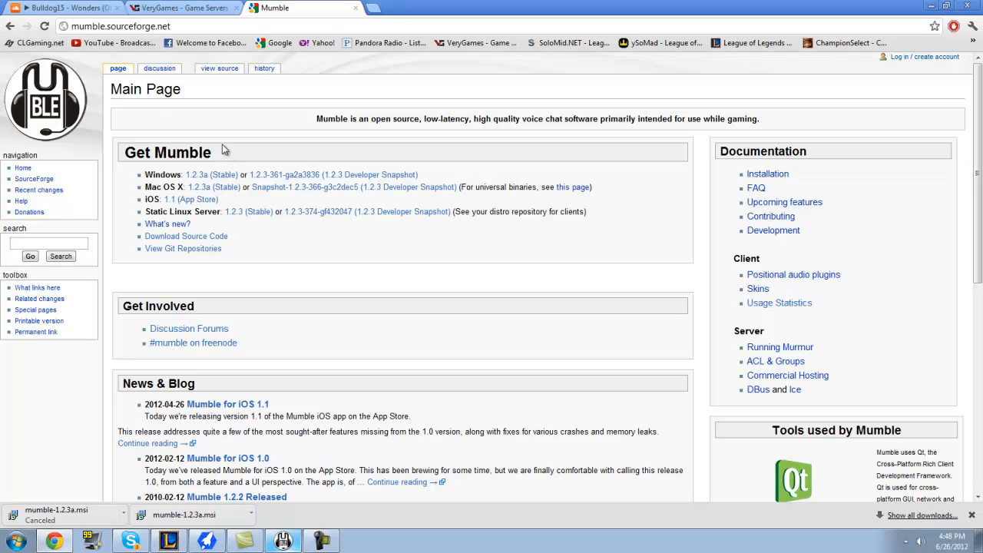
mouse_move(227, 126)
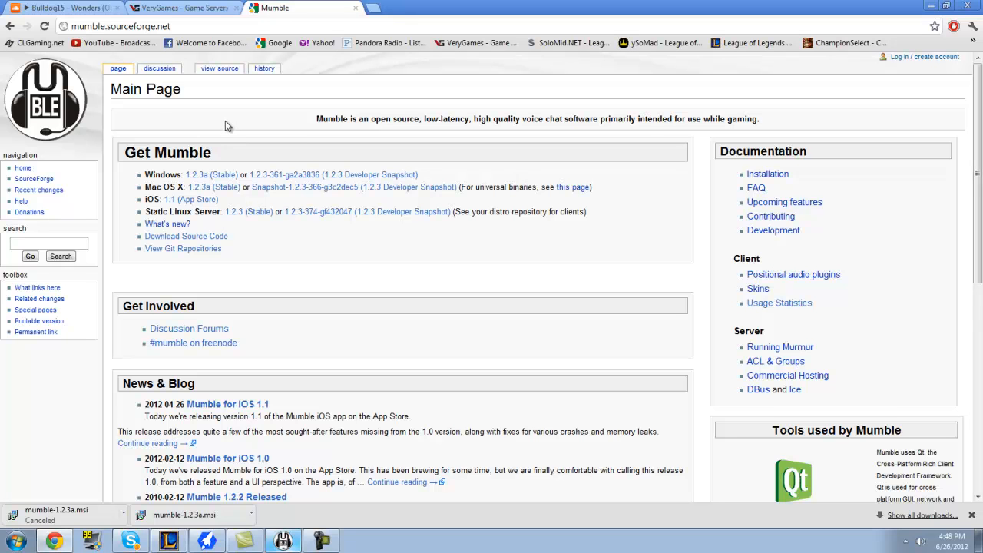
Download the Windows 1.2.3a (Stable) release and launch the downloaded .msi installer
left_click(120, 26)
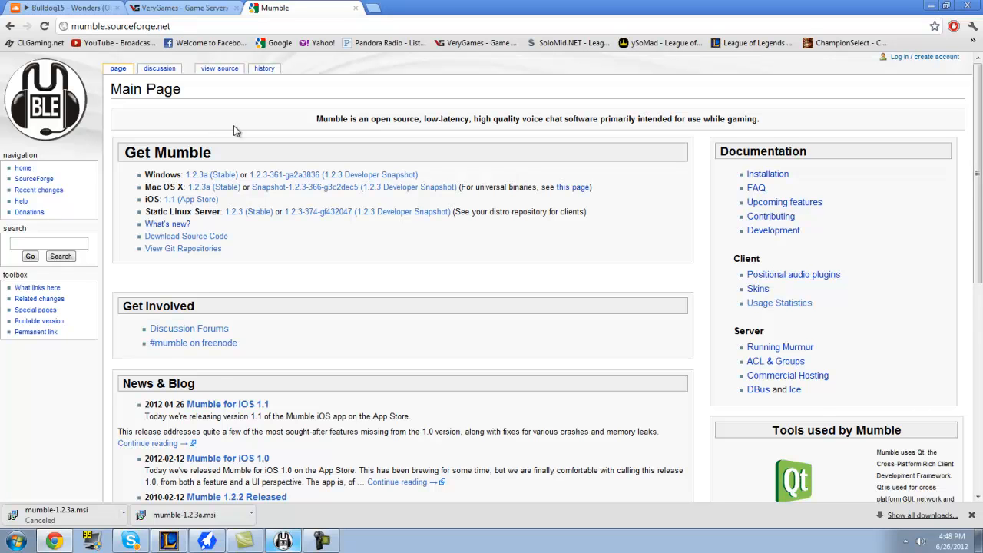
mouse_move(187, 172)
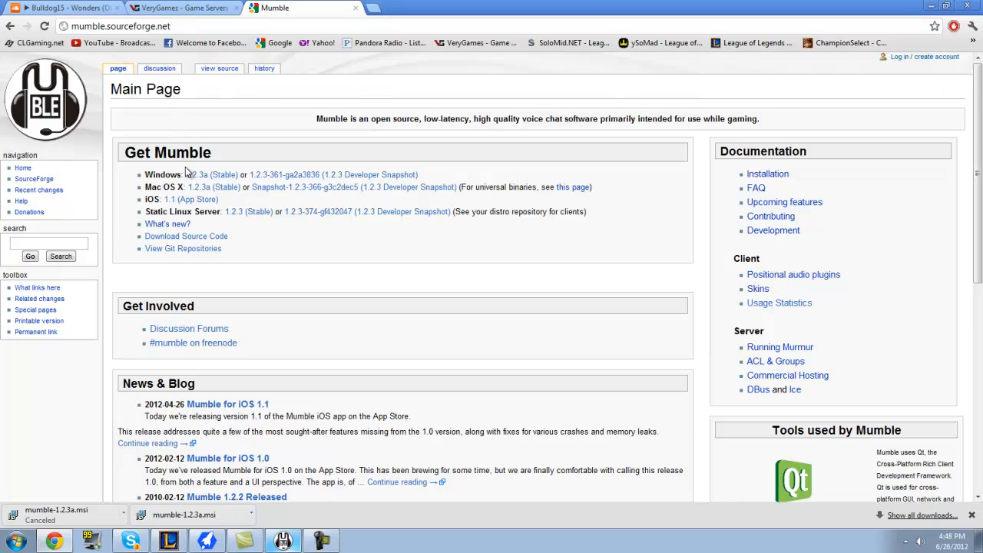
mouse_move(218, 194)
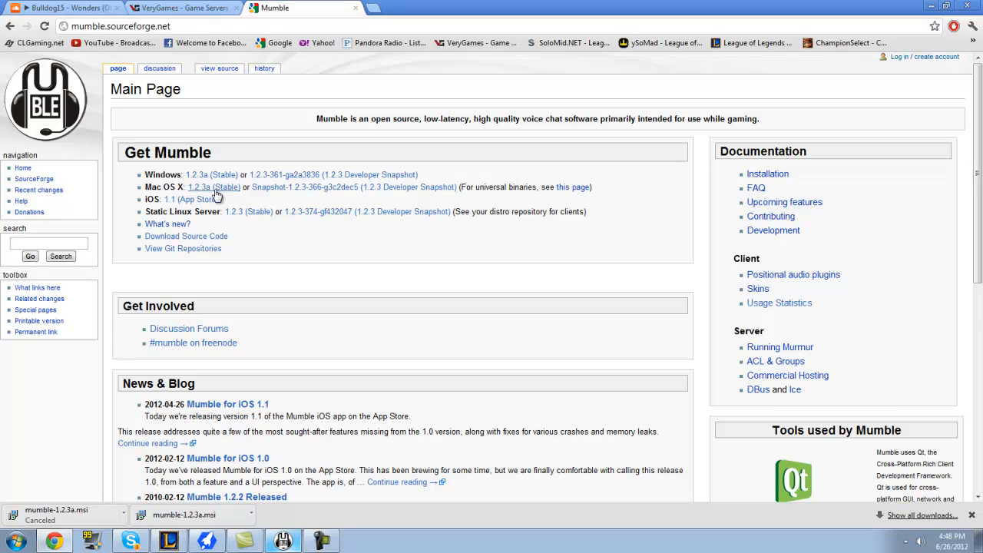
mouse_move(224, 197)
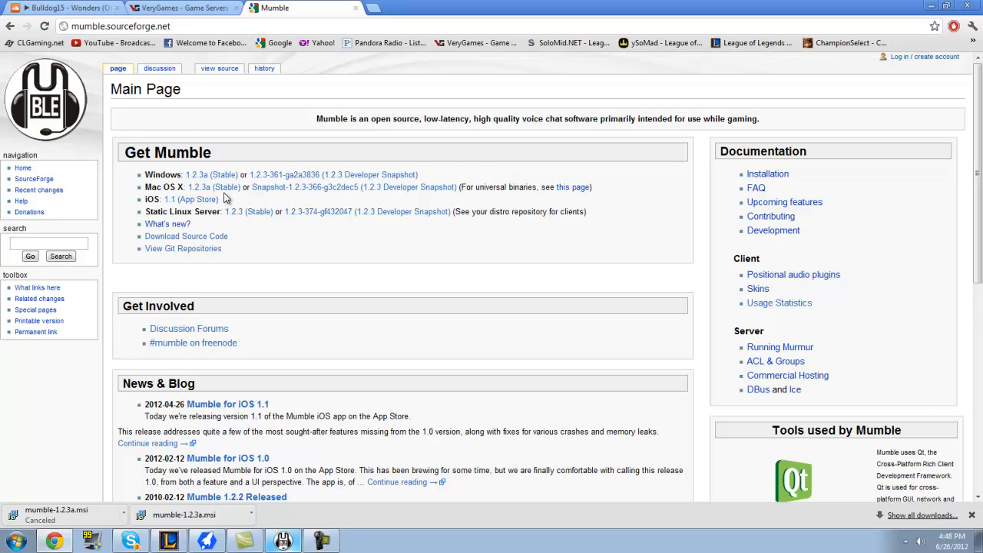
mouse_move(212, 175)
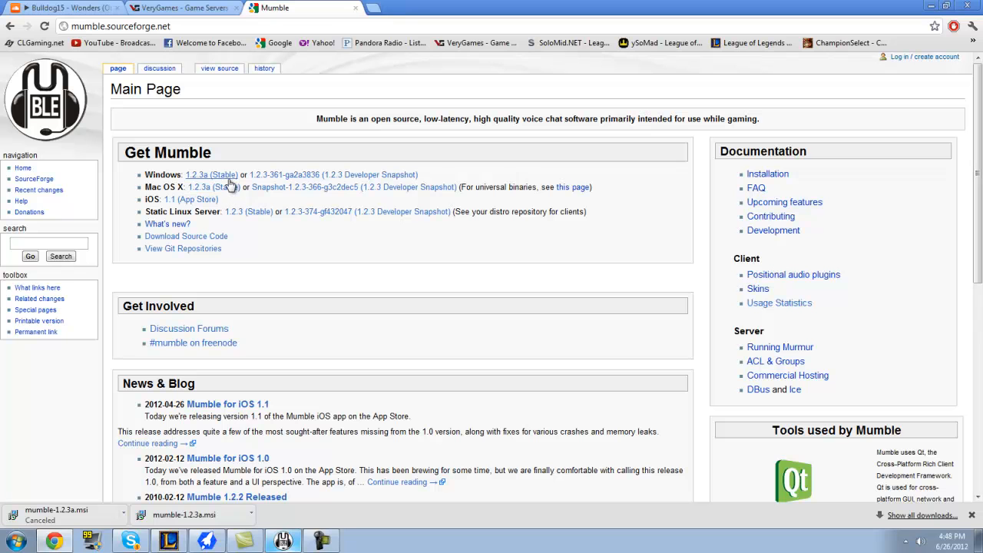
left_click(198, 175)
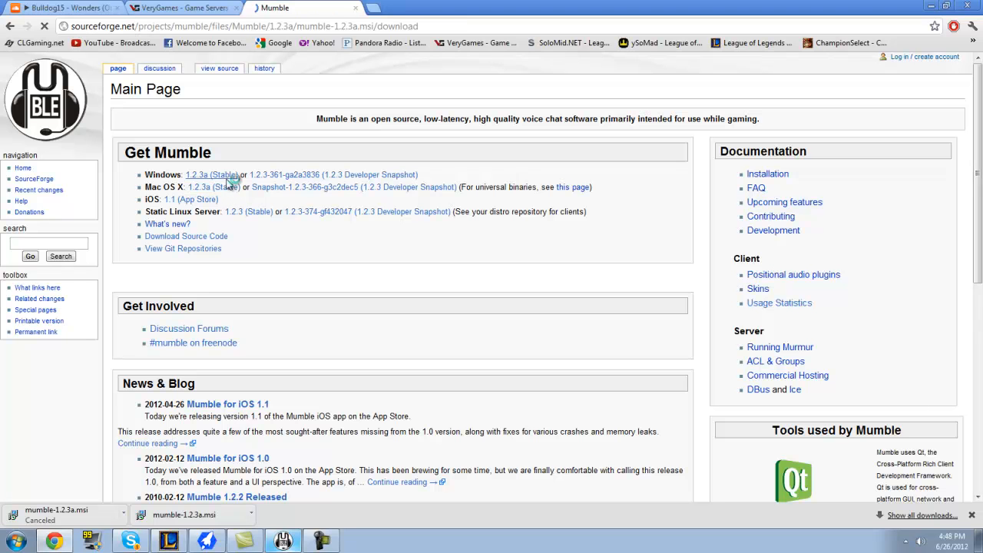
left_click(196, 175)
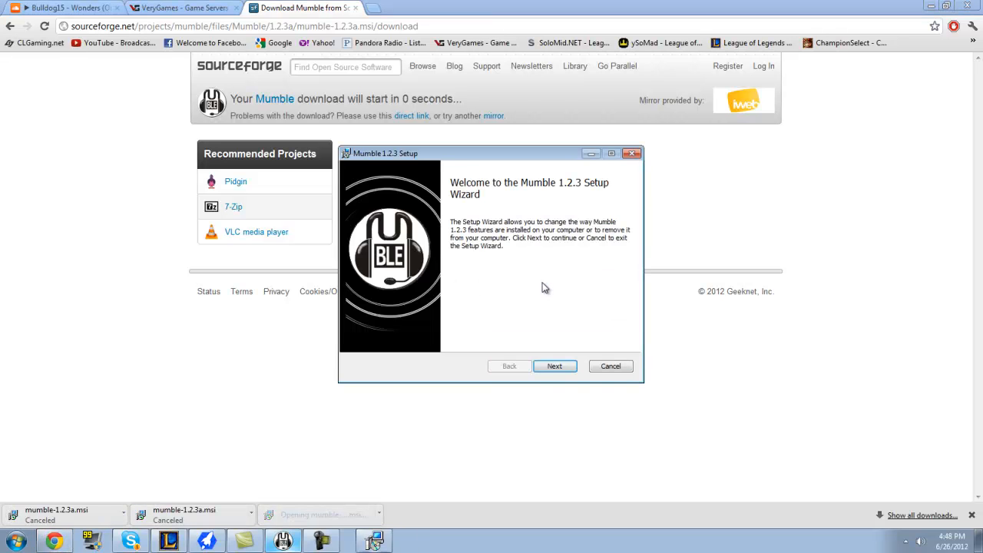
Proceed past the setup welcome page and choose Repair for the existing installation
left_click(554, 365)
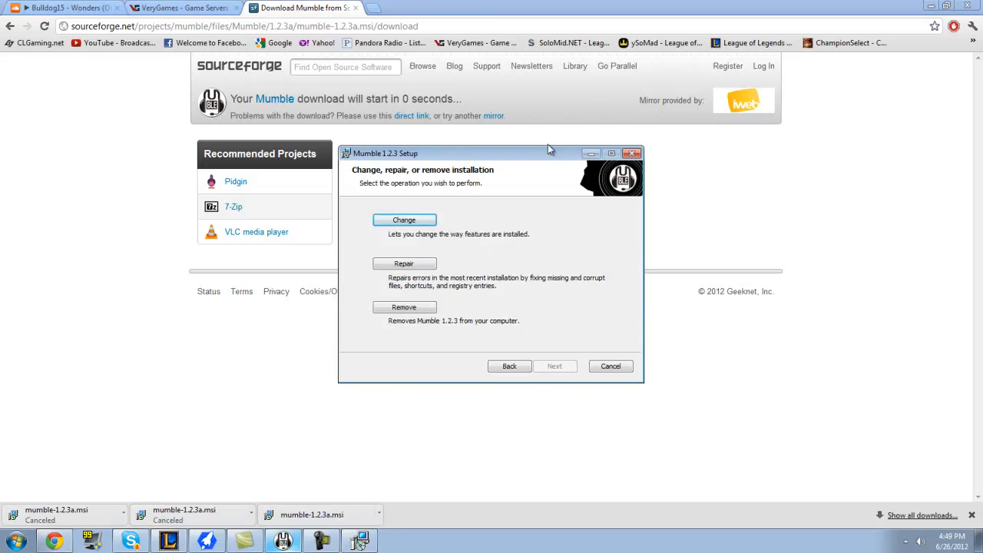
mouse_move(471, 298)
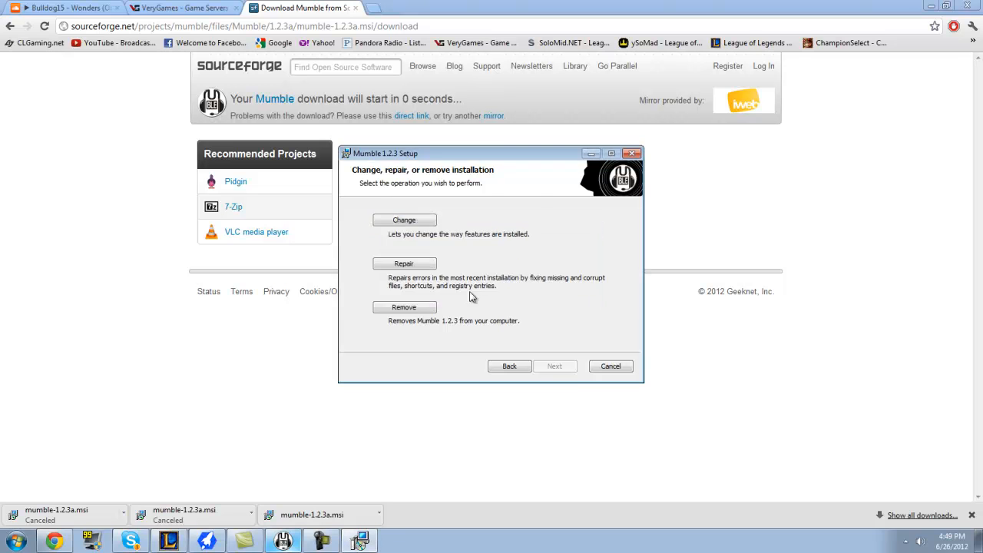
left_click(282, 540)
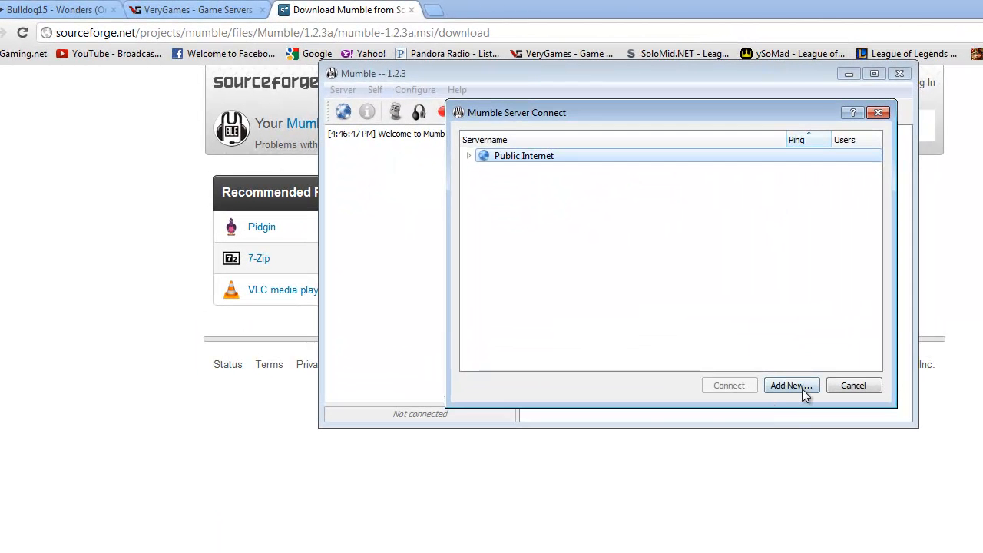
Add a new server entry and begin its label with 'Sli'
left_click(791, 384)
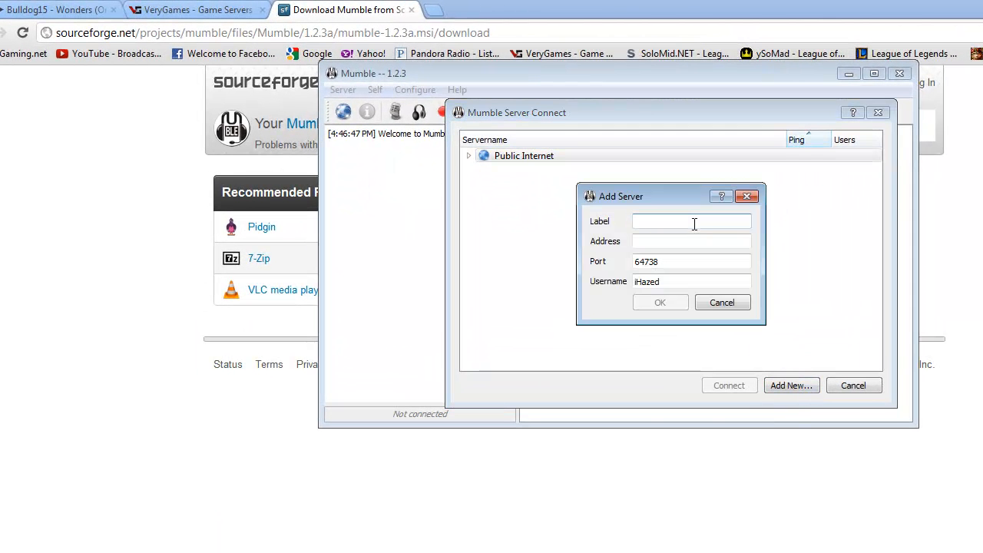
type("Sli")
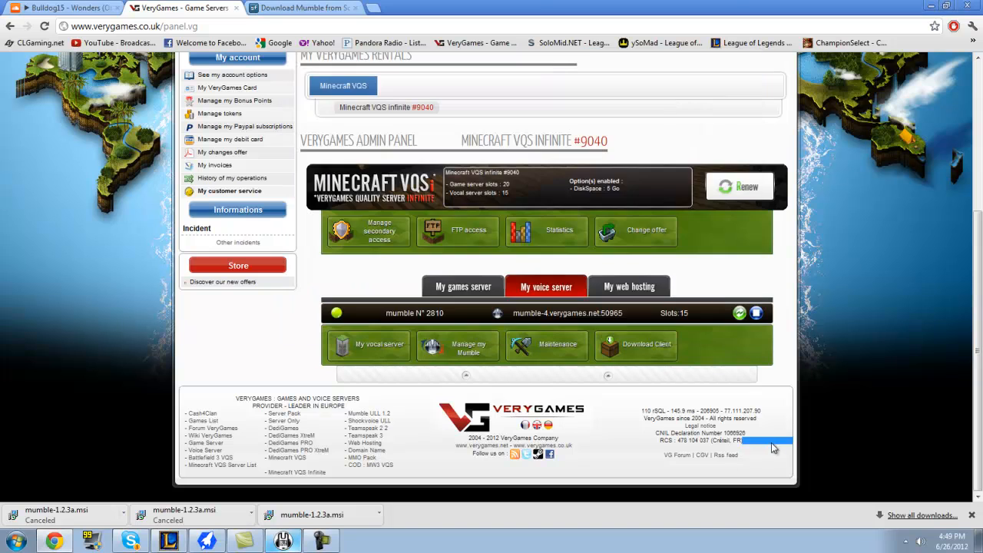
Select the mumble-4.verygames.net address in the VeryGames panel for copying
double_click(611, 313)
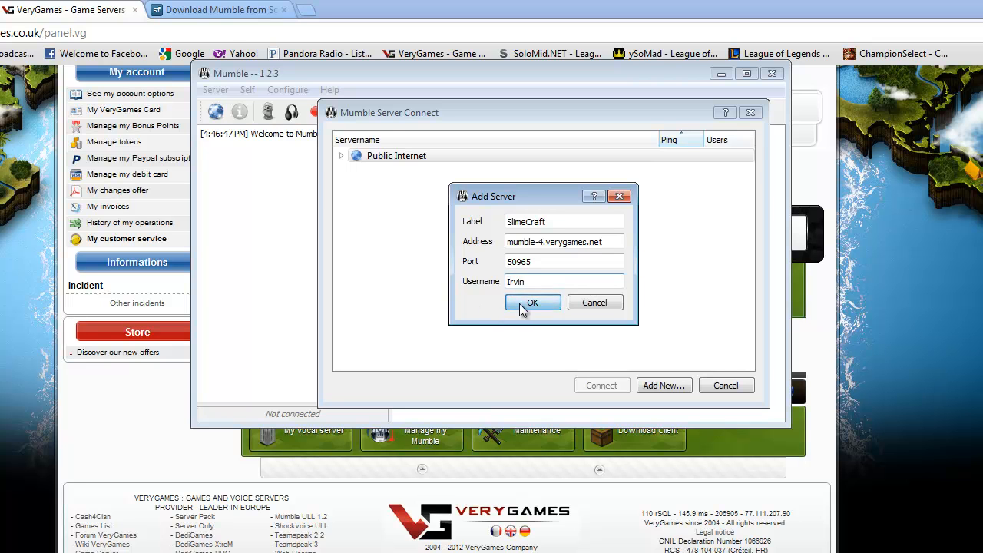
Save the SlimeCraft server entry and connect to it
left_click(531, 301)
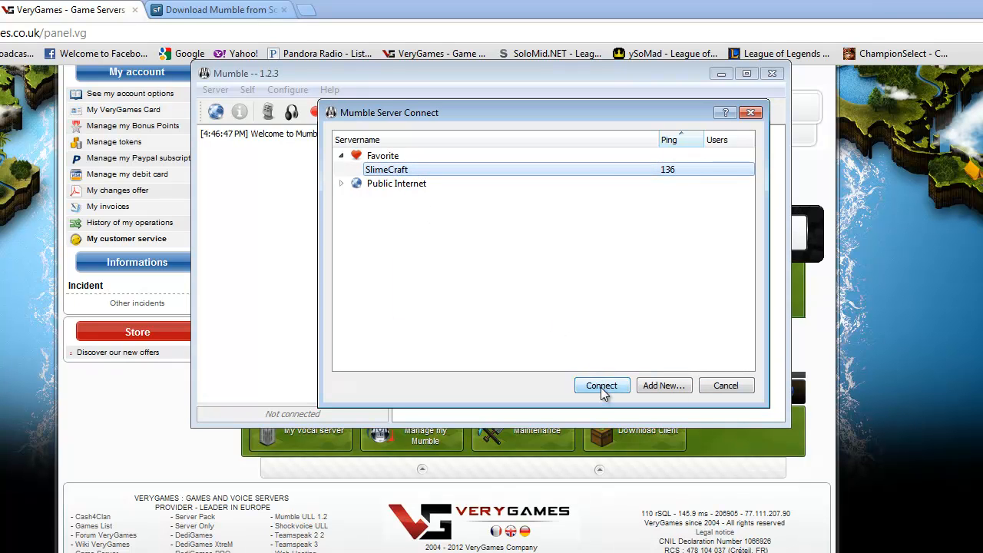
left_click(602, 384)
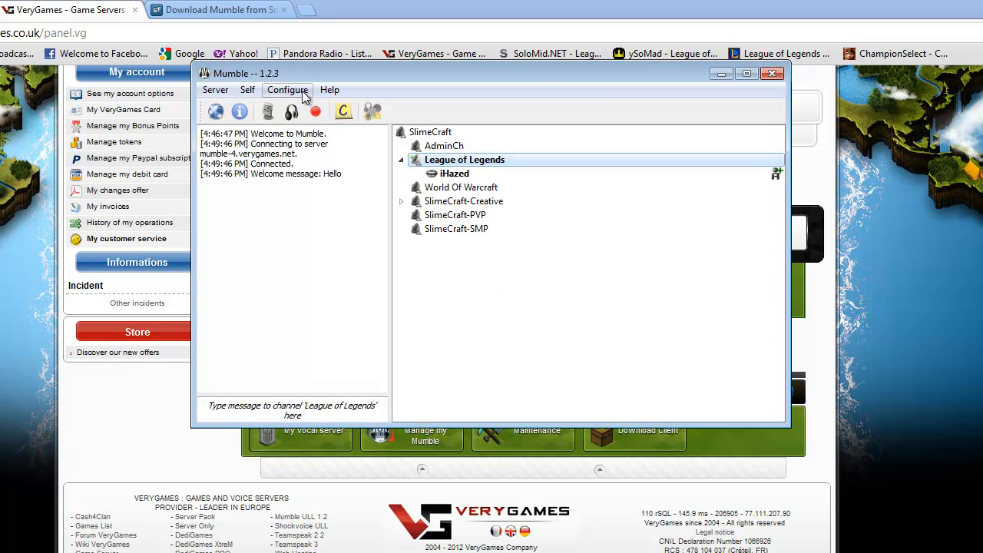
Launch the Audio Wizard from the Configure menu
left_click(287, 89)
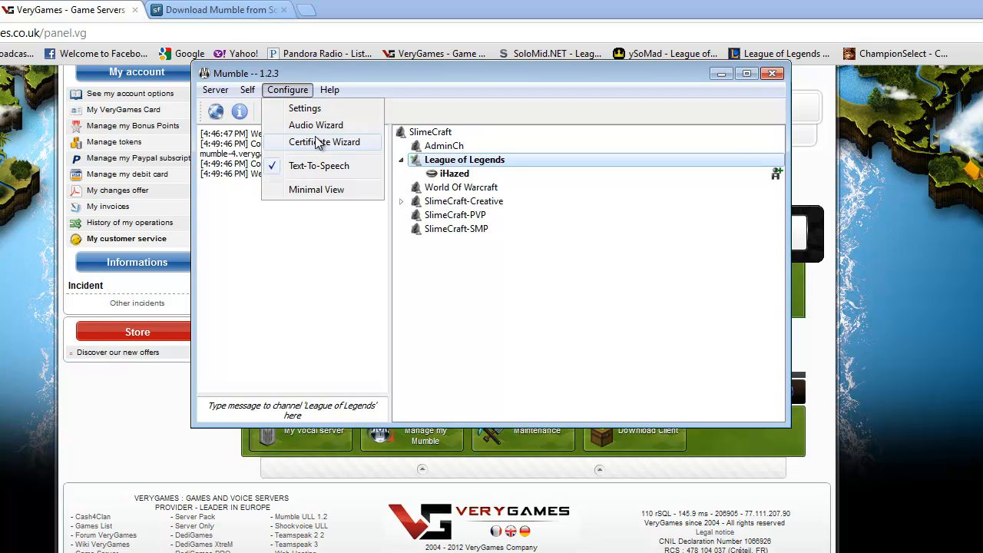
left_click(317, 125)
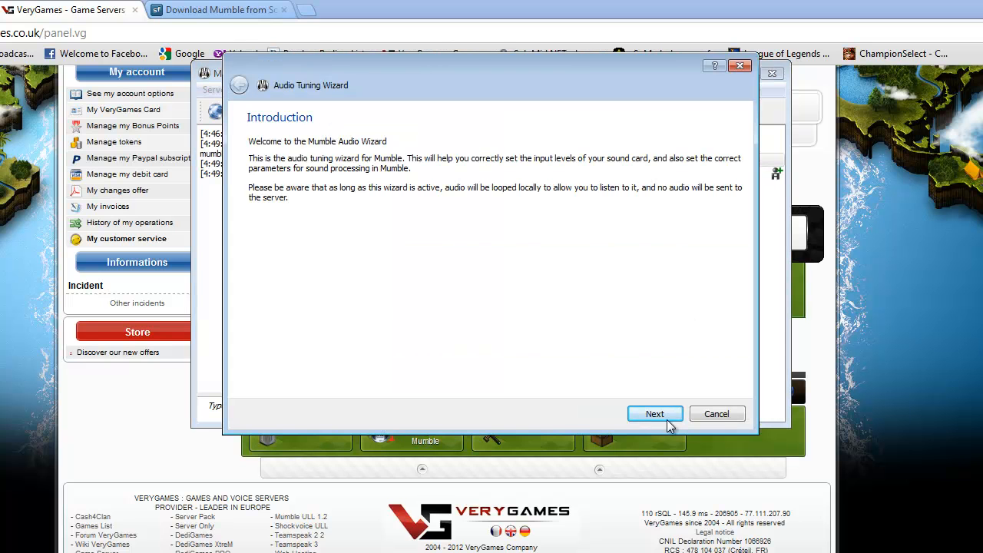
Advance past the introduction, keep the default devices, and pass volume tuning
left_click(654, 413)
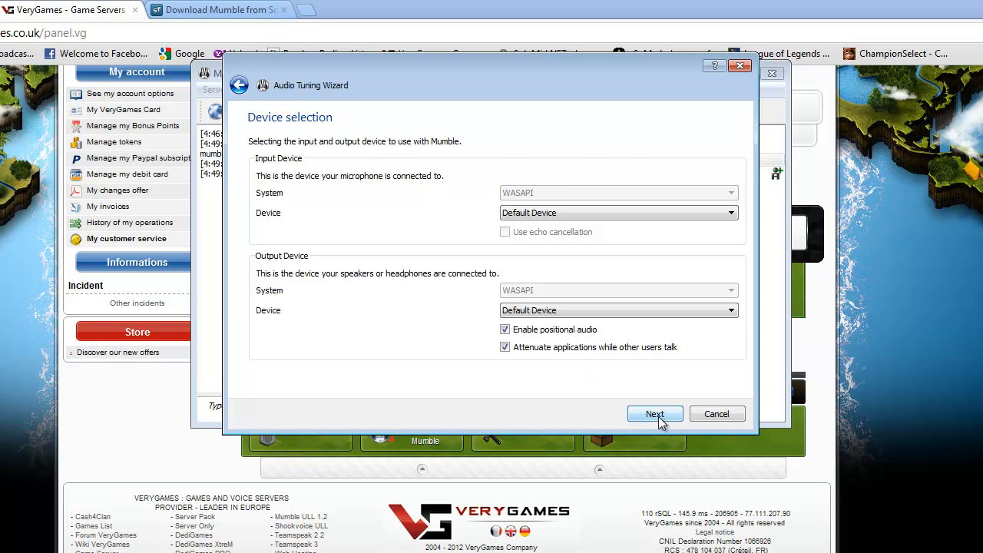
left_click(654, 415)
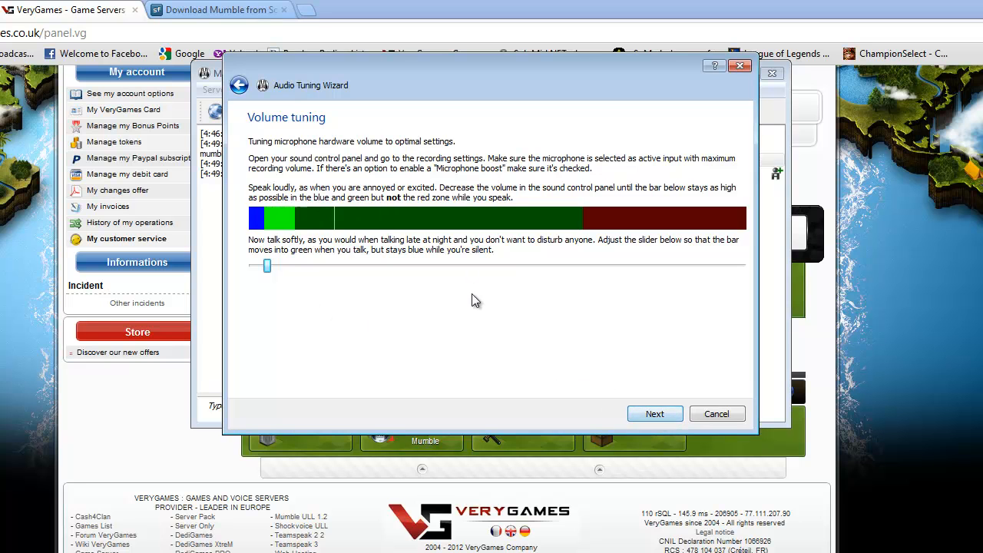
left_click(655, 413)
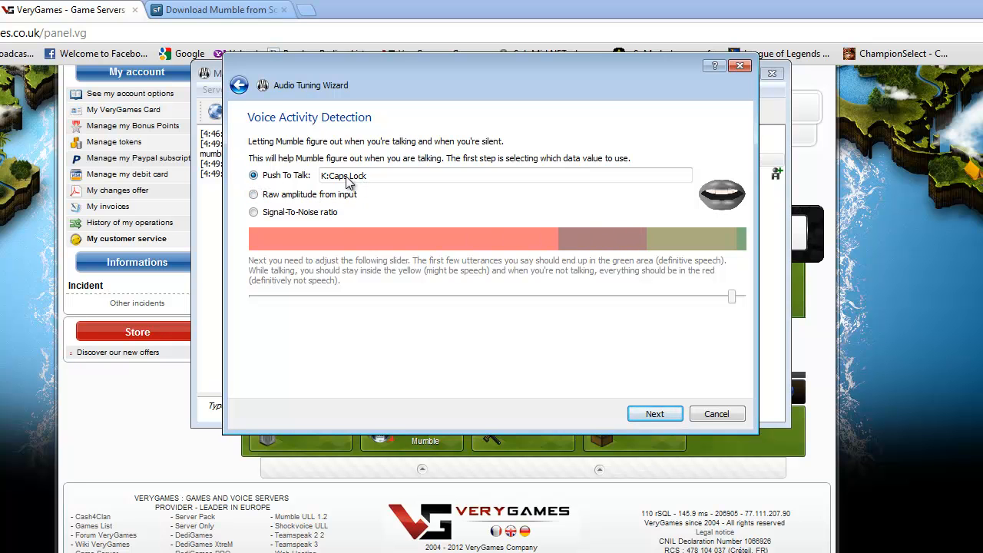
Assign Caps Lock as the push-to-talk shortcut, then try signal-to-noise detection
left_click(506, 175)
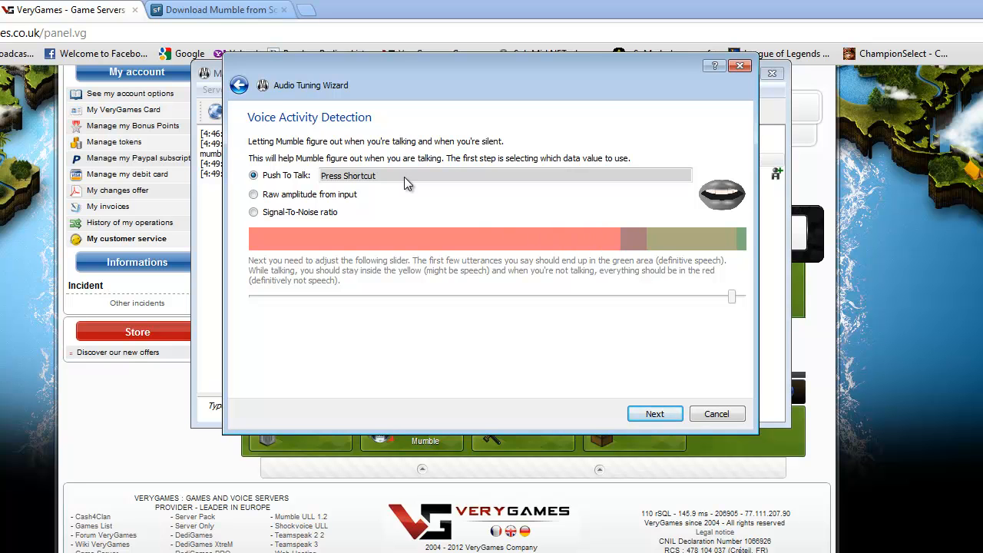
key("capslock")
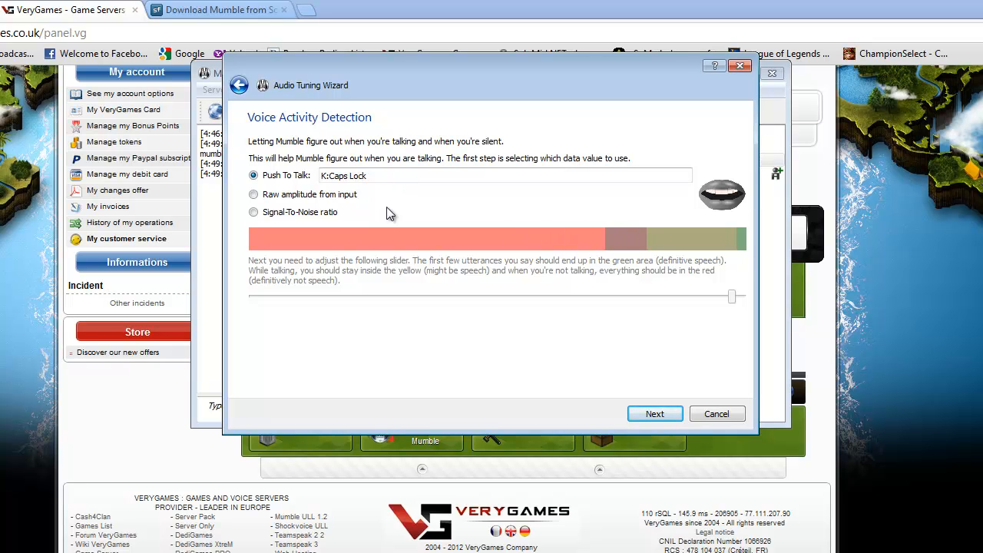
left_click(254, 212)
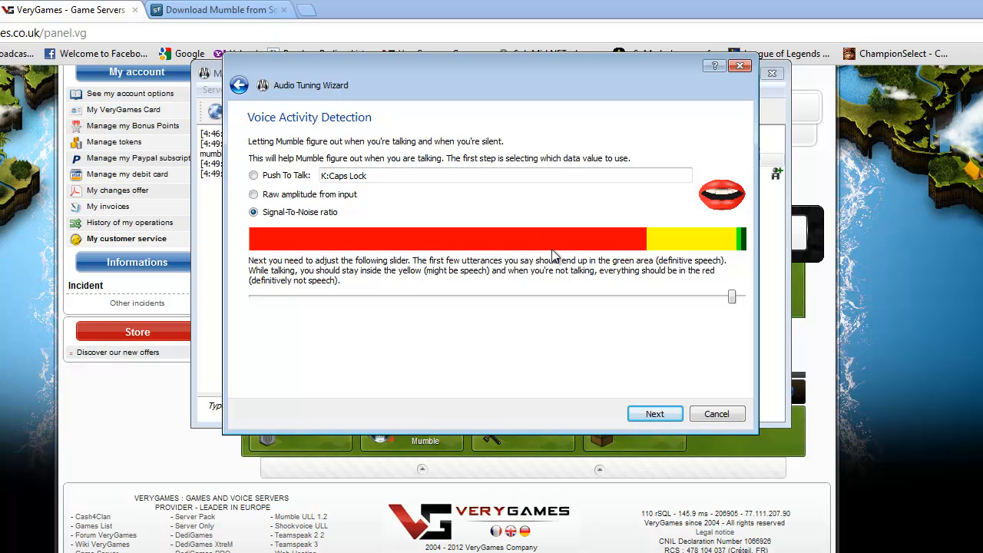
mouse_move(498, 221)
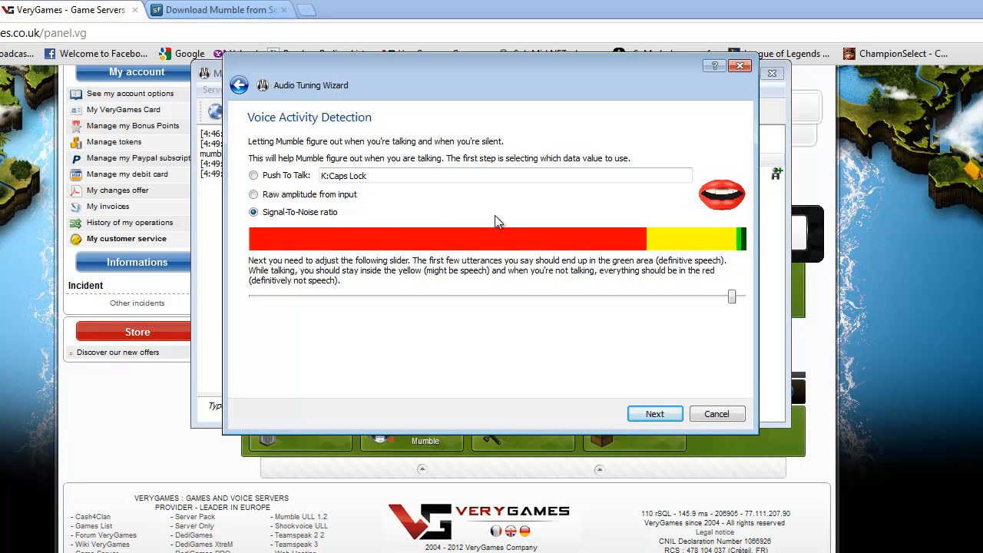
Lower the speech threshold to mid-range, switch back to Push To Talk and continue
left_click_drag(731, 296, 731, 296)
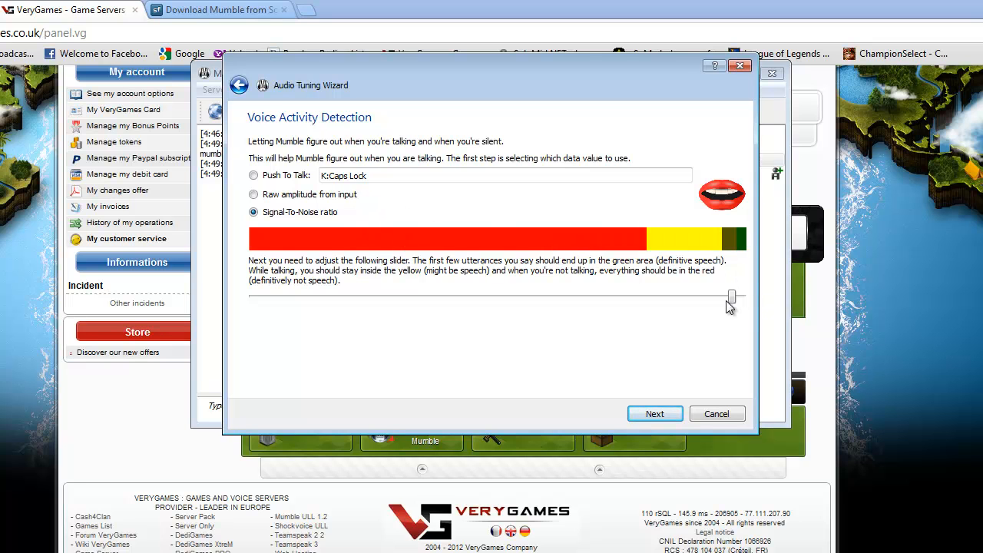
left_click_drag(731, 298, 485, 297)
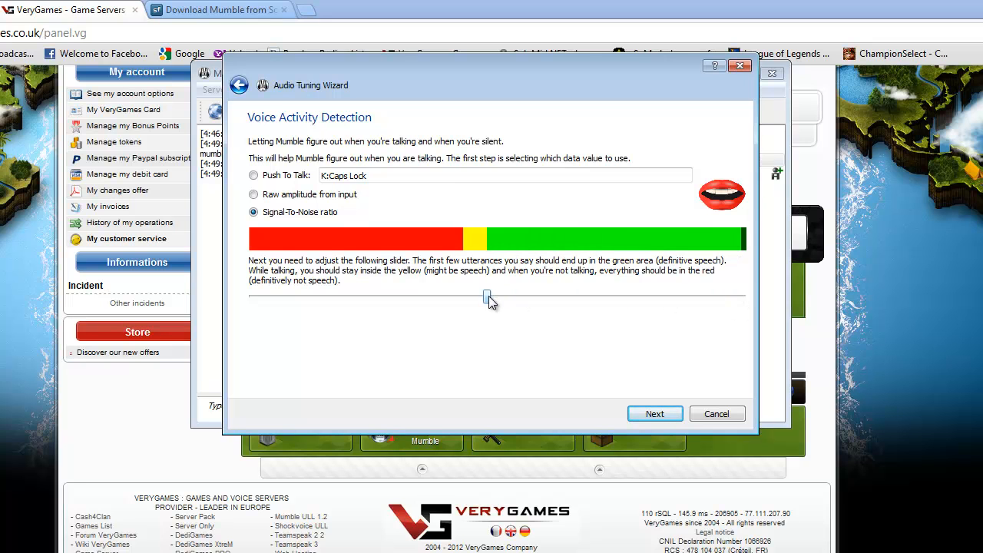
left_click_drag(486, 297, 469, 298)
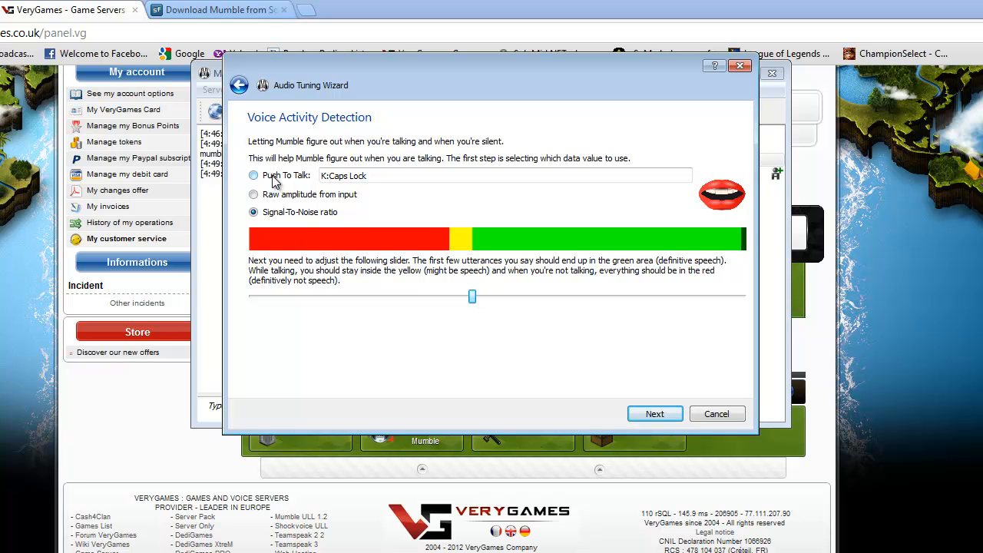
left_click(254, 175)
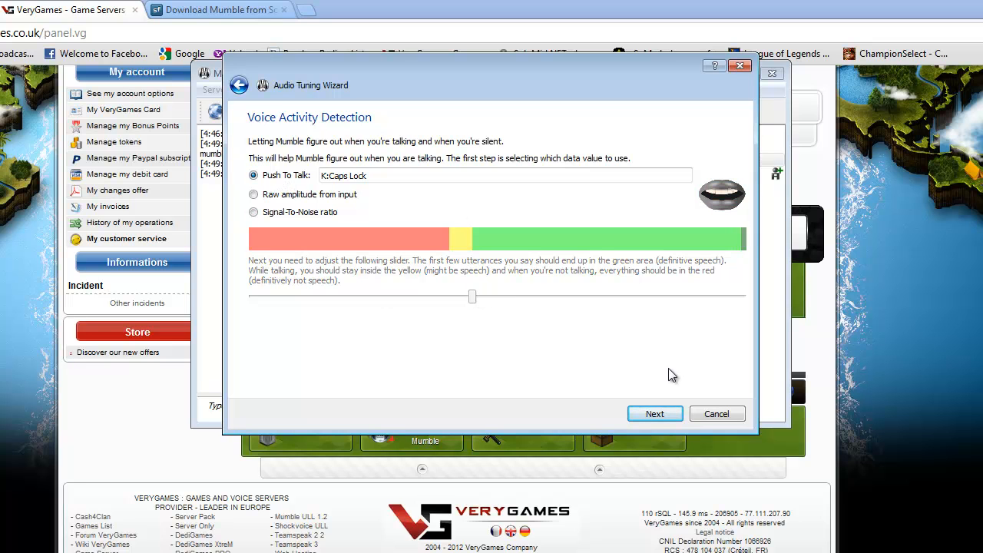
left_click(654, 413)
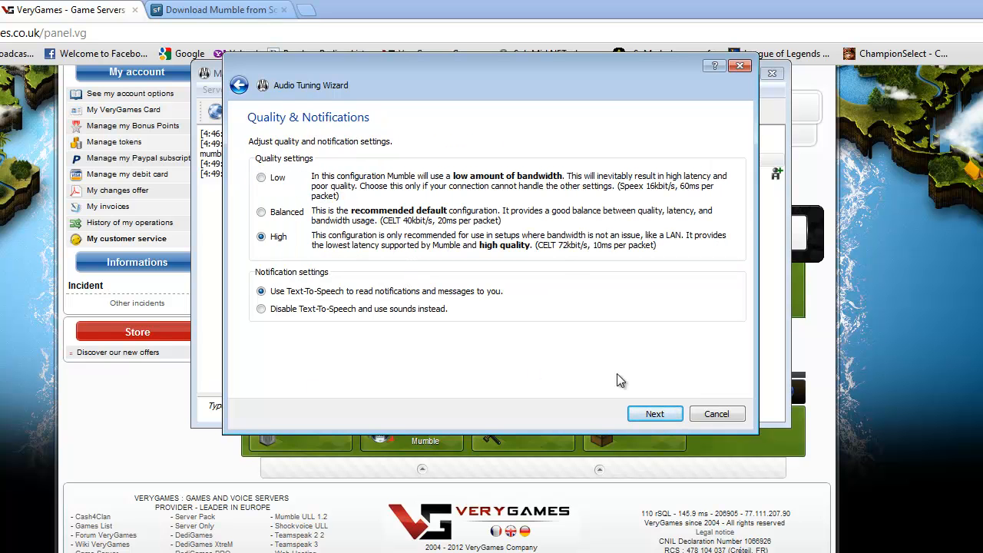
Keep High quality to finish the wizard and join the AdminCh channel
left_click(654, 413)
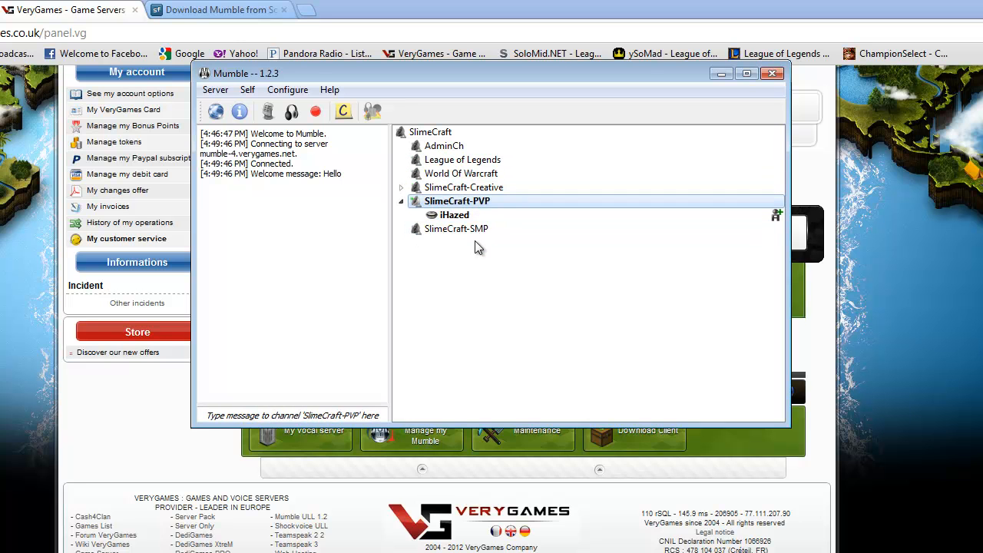
double_click(444, 144)
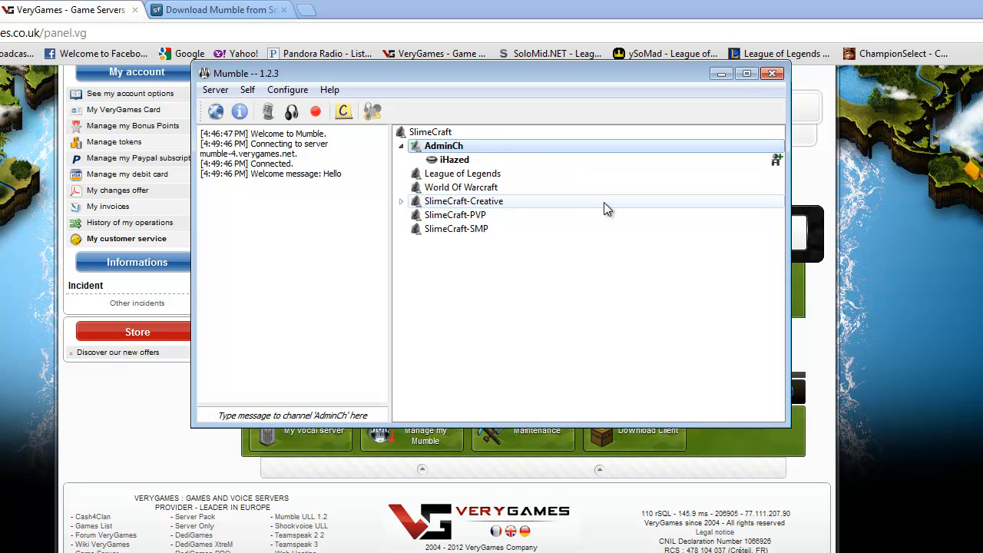